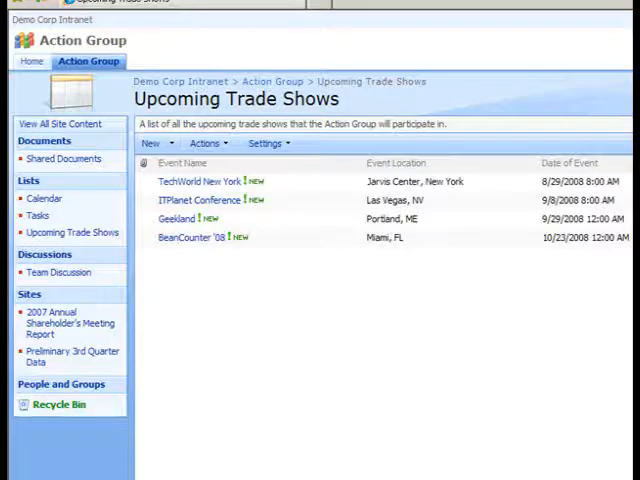
mouse_move(248, 378)
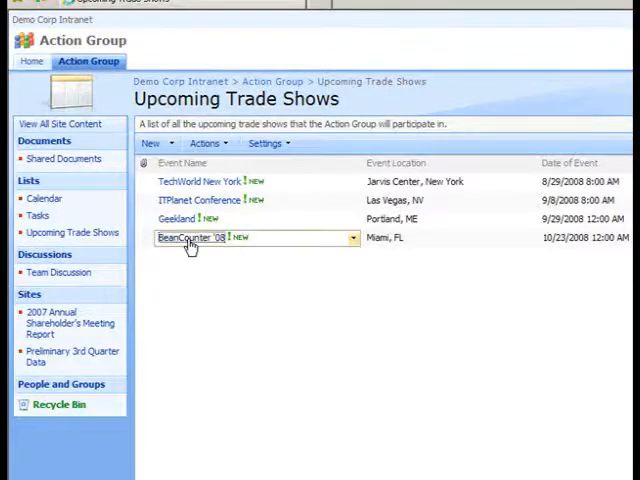
Open the BeanCounter '08 item from the Upcoming Trade Shows list.
click(188, 236)
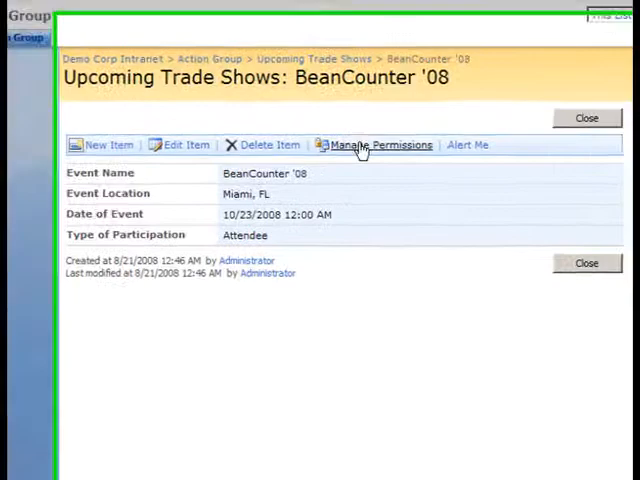
Show the BeanCounter '08 item's permissions page and its Actions menu.
click(382, 144)
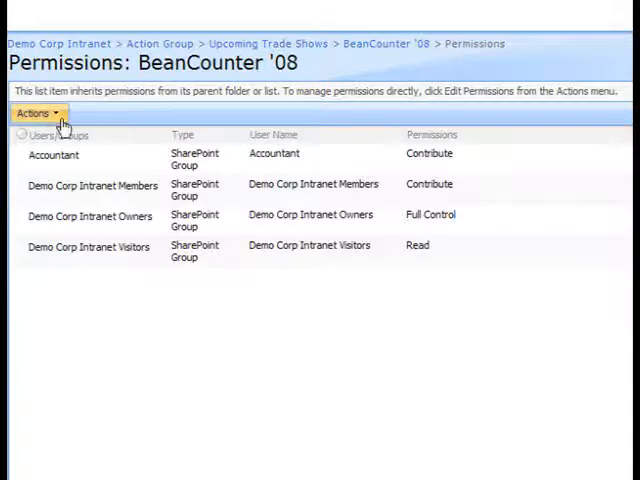
click(36, 112)
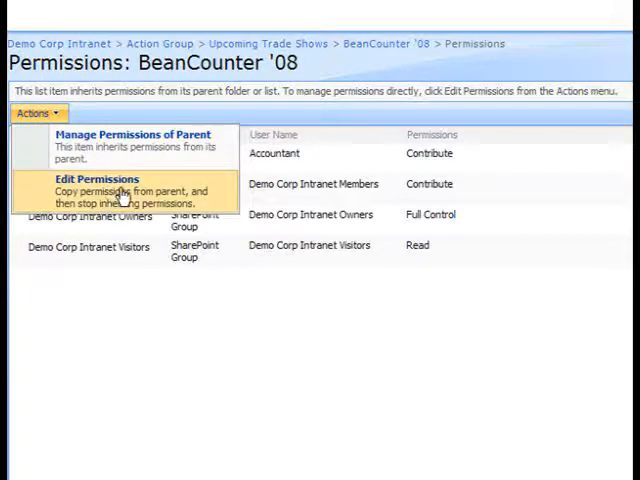
Break permission inheritance so BeanCounter '08 gets its own unique permissions.
click(92, 178)
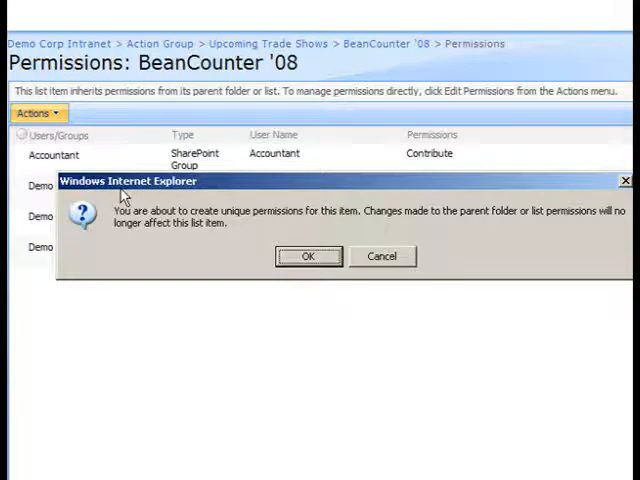
mouse_move(240, 258)
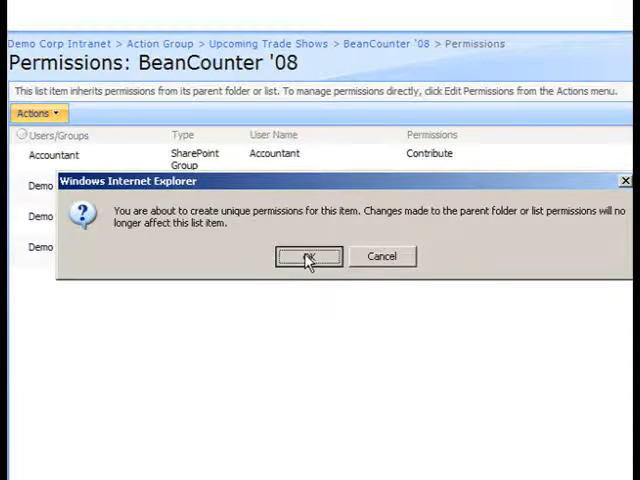
click(308, 256)
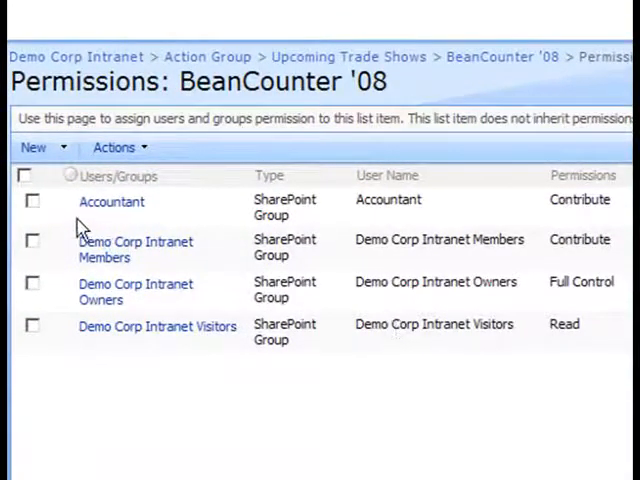
Select the Accountant group and start editing its permission level.
click(32, 200)
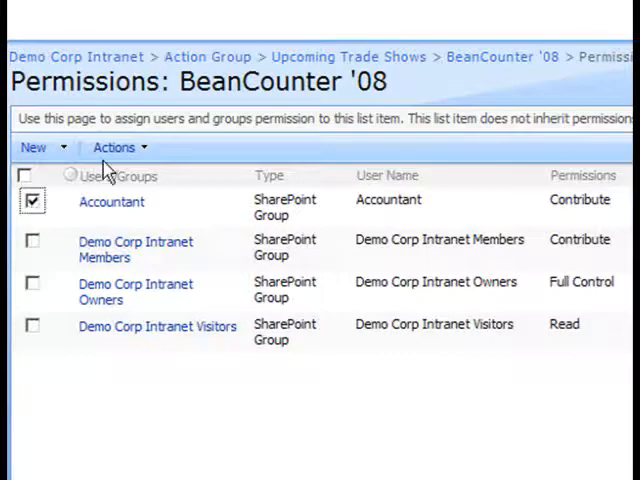
click(114, 148)
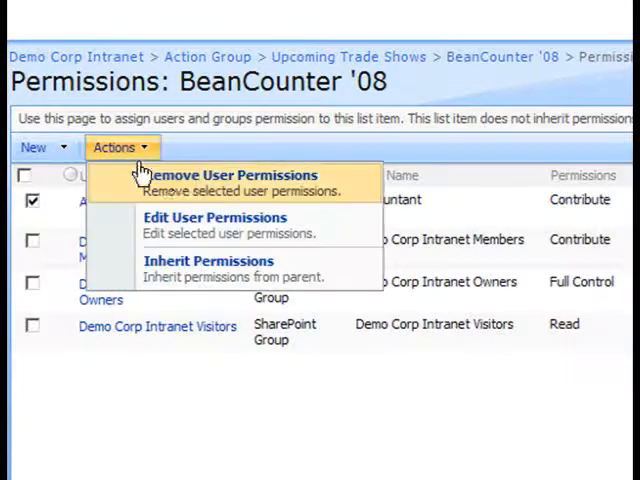
mouse_move(210, 224)
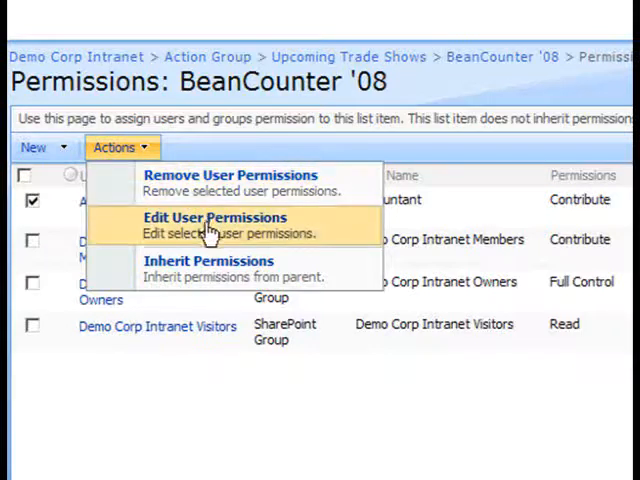
click(216, 216)
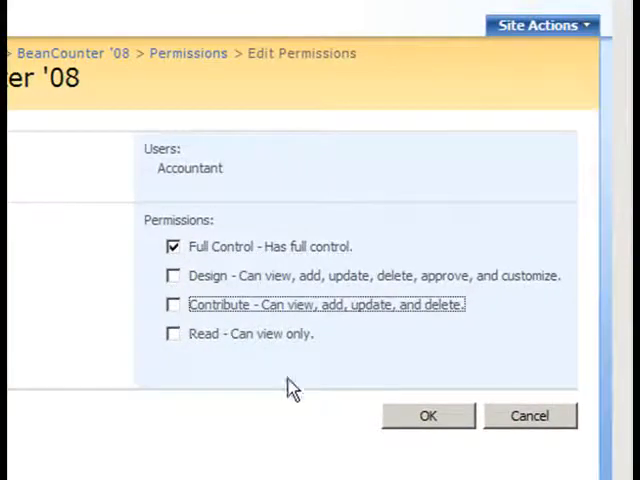
mouse_move(432, 416)
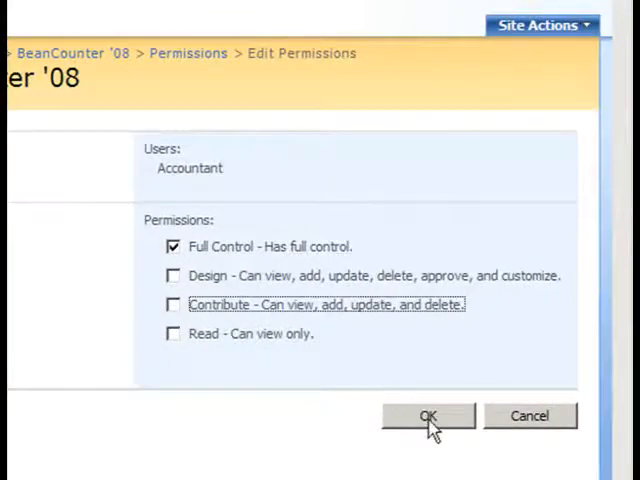
Save Full Control for Accountant and return to the Upcoming Trade Shows list.
click(428, 416)
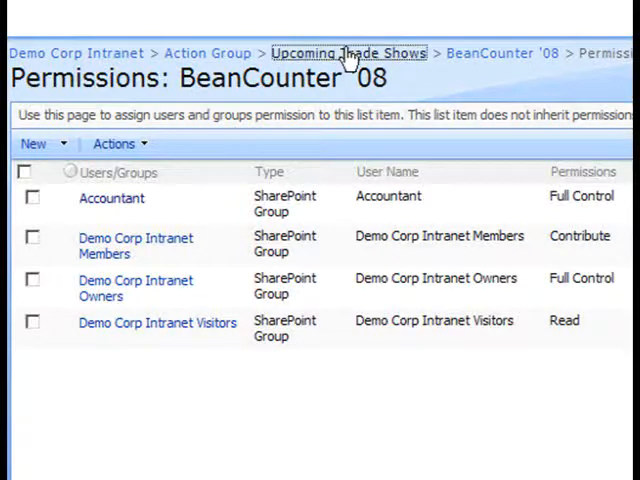
click(344, 52)
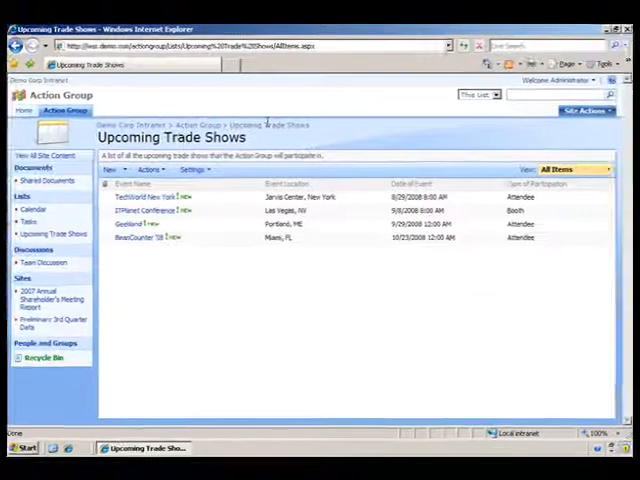